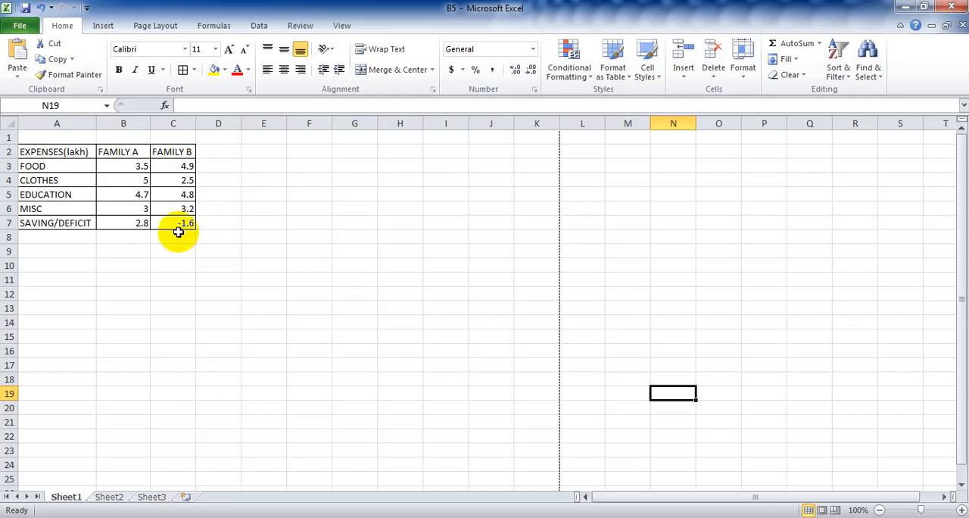
# Step: Select the expenses table A2:C7, including the EXPENSES(lakh) header row, for charting
pyautogui.click(308, 265)
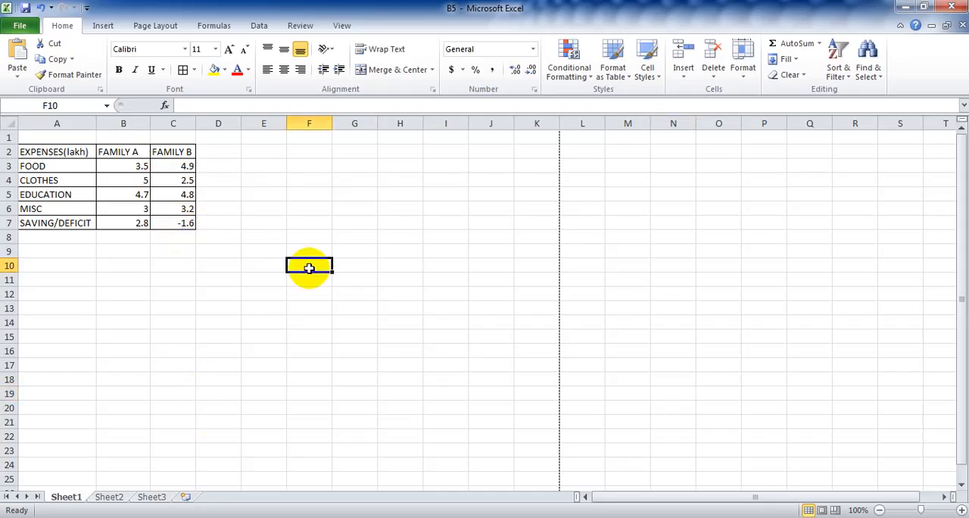
pyautogui.click(56, 151)
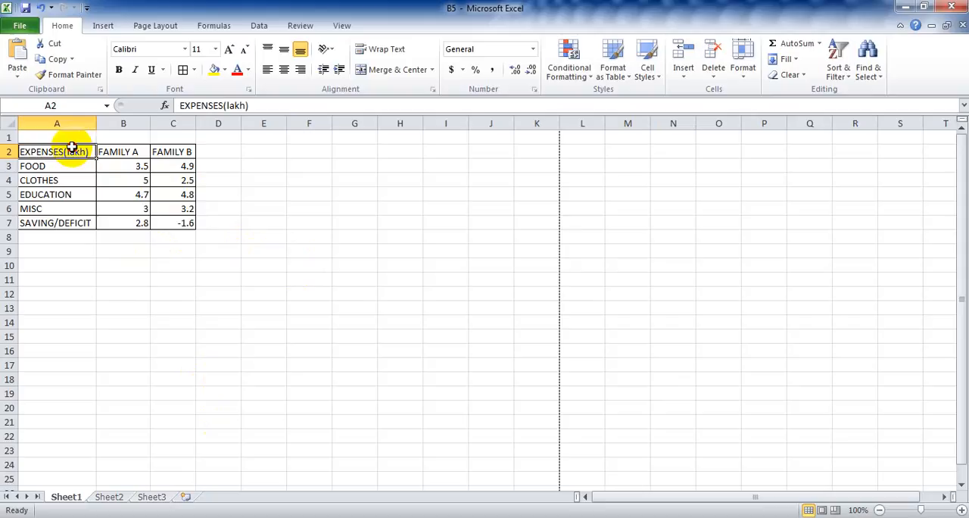
pyautogui.moveTo(72, 146); pyautogui.dragTo(170, 223)
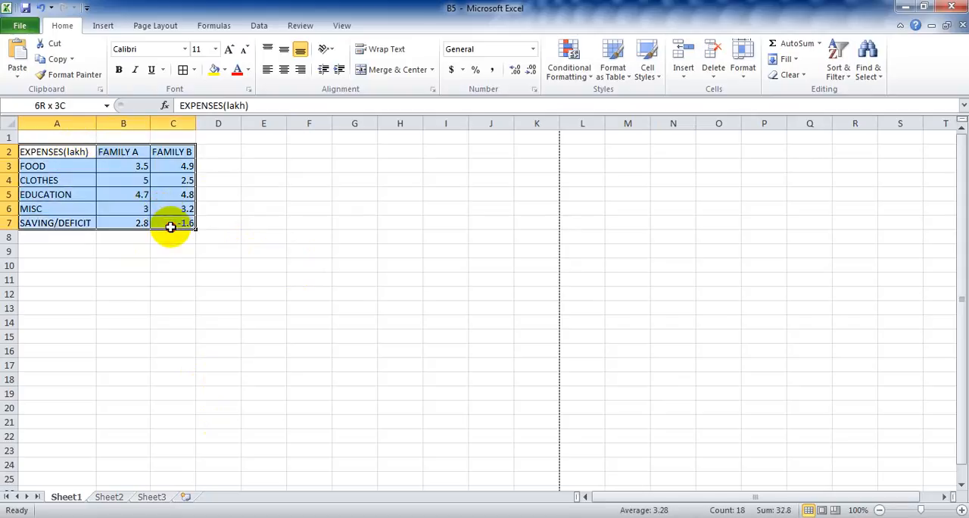
pyautogui.click(103, 24)
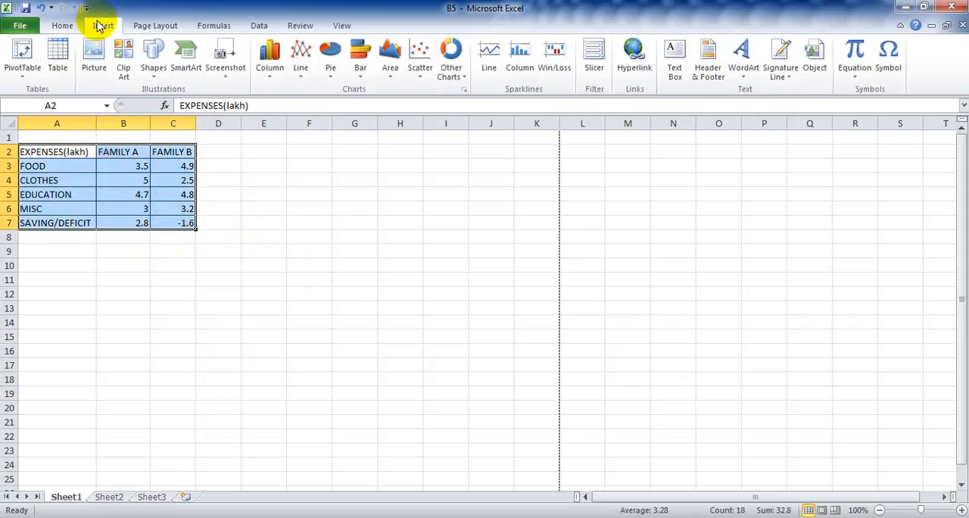
# Step: Insert a 2-D stacked column chart of the expenses and apply the grey chart style
pyautogui.click(270, 54)
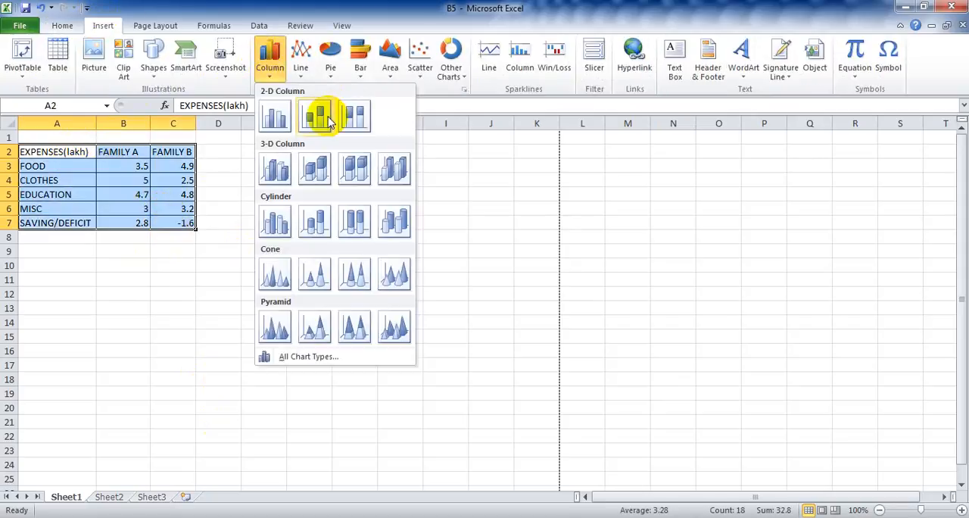
pyautogui.click(314, 116)
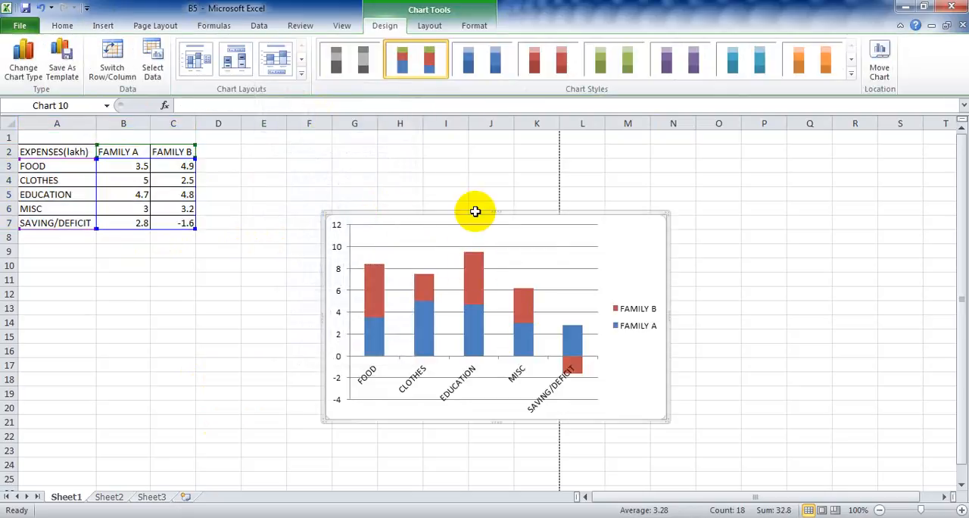
pyautogui.click(349, 59)
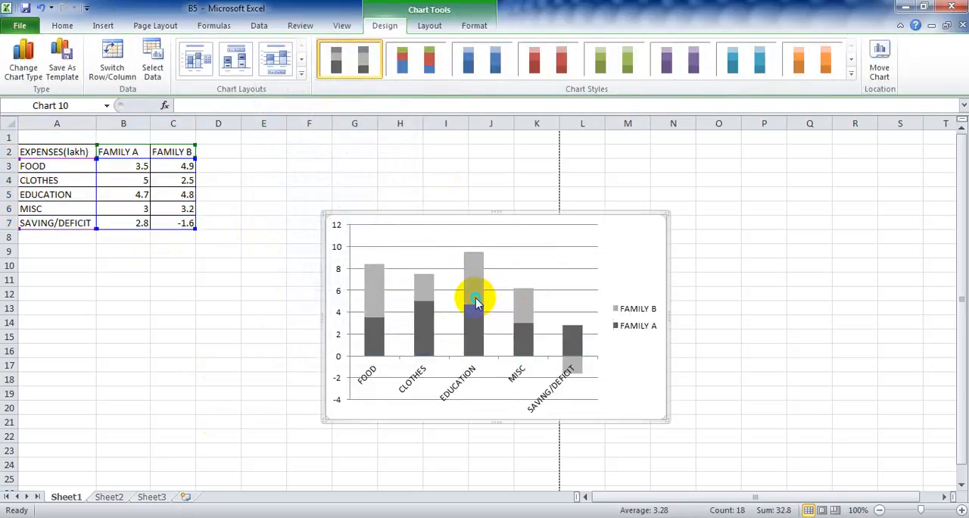
pyautogui.rightClick(473, 303)
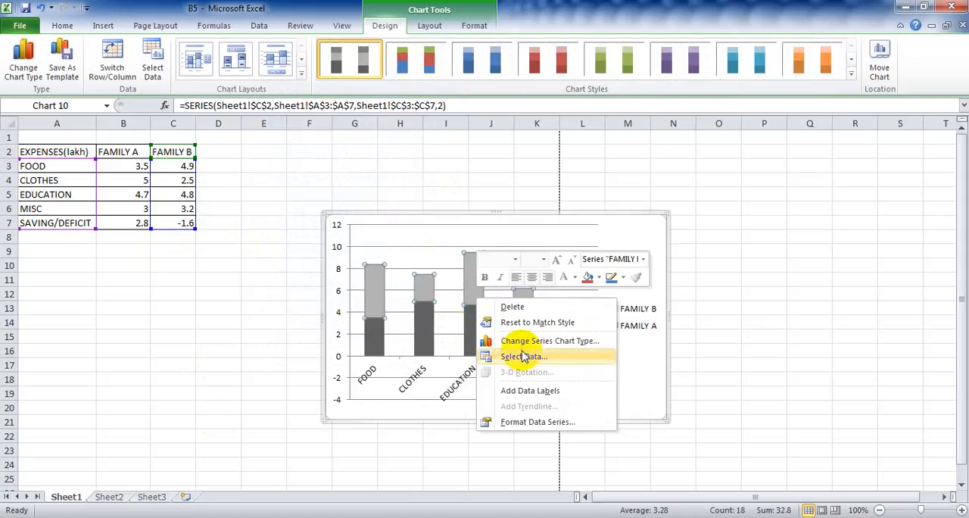
# Step: Switch rows and columns so Family A and Family B each form one stacked column
pyautogui.click(523, 356)
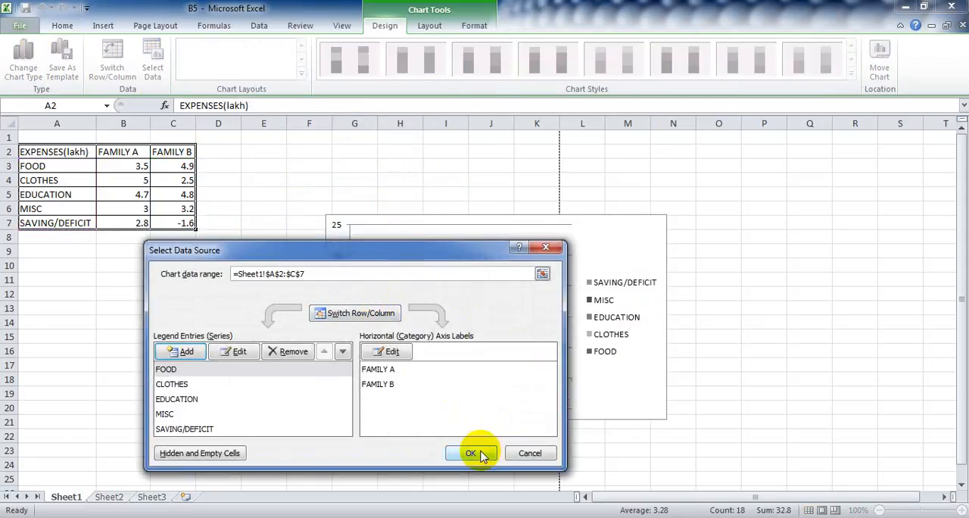
pyautogui.click(471, 453)
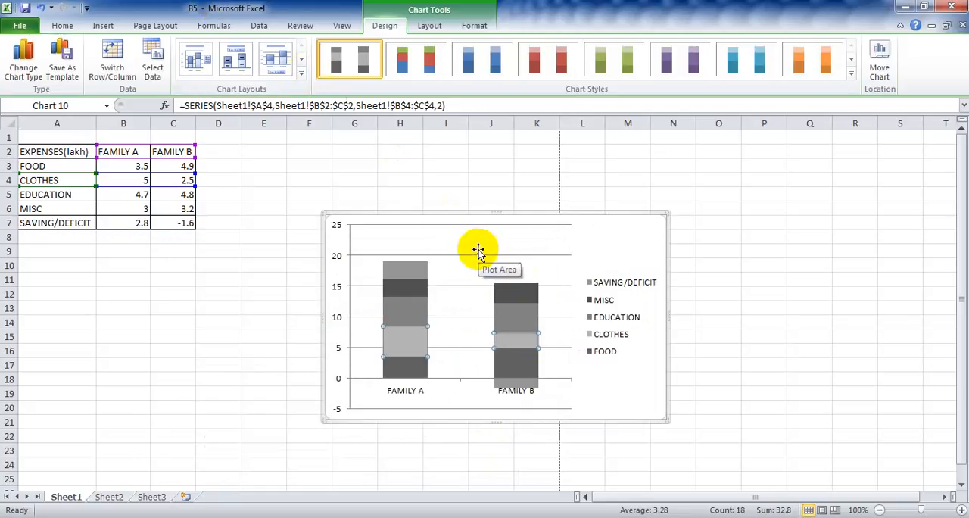
pyautogui.moveTo(390, 341)
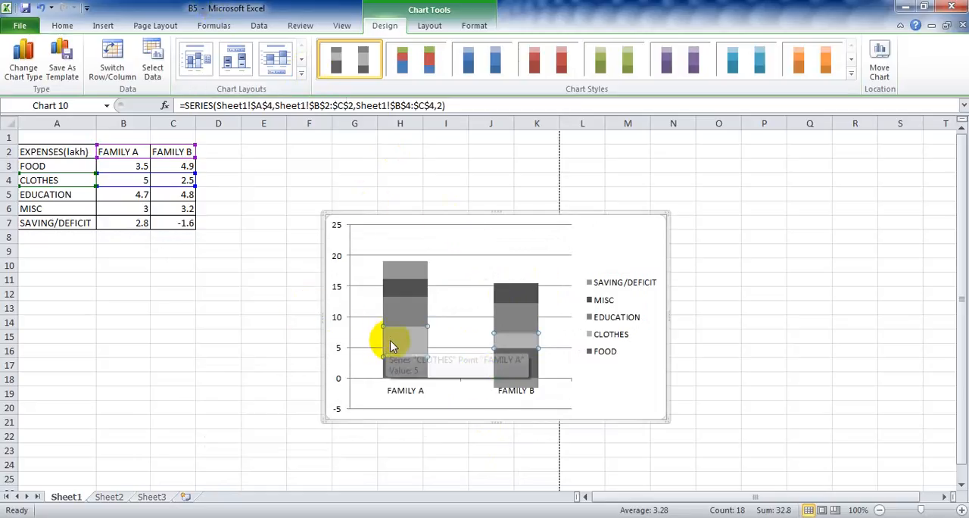
pyautogui.moveTo(511, 276)
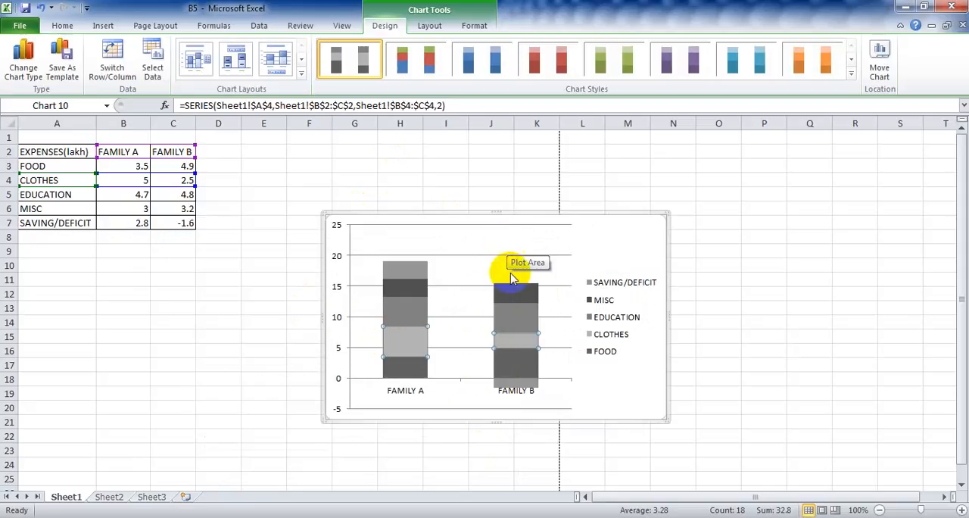
pyautogui.moveTo(470, 396)
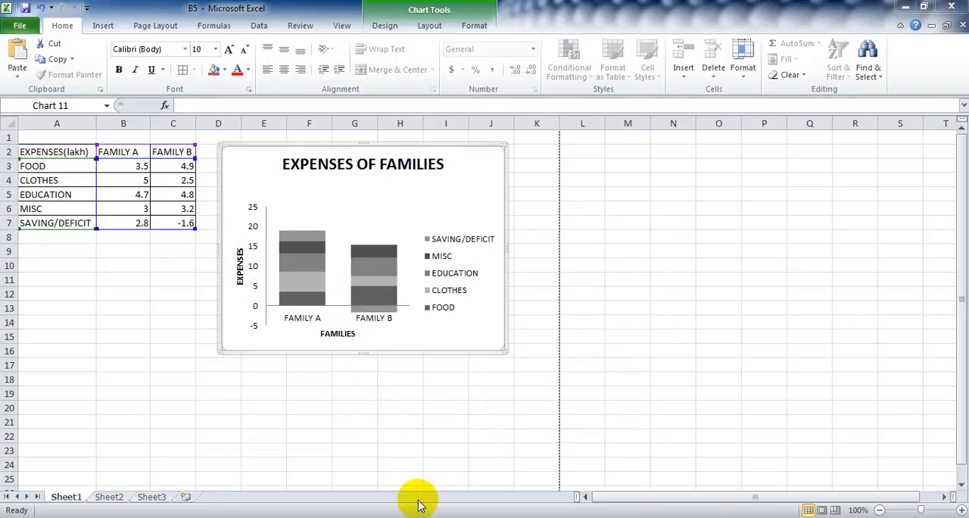
pyautogui.moveTo(236, 233)
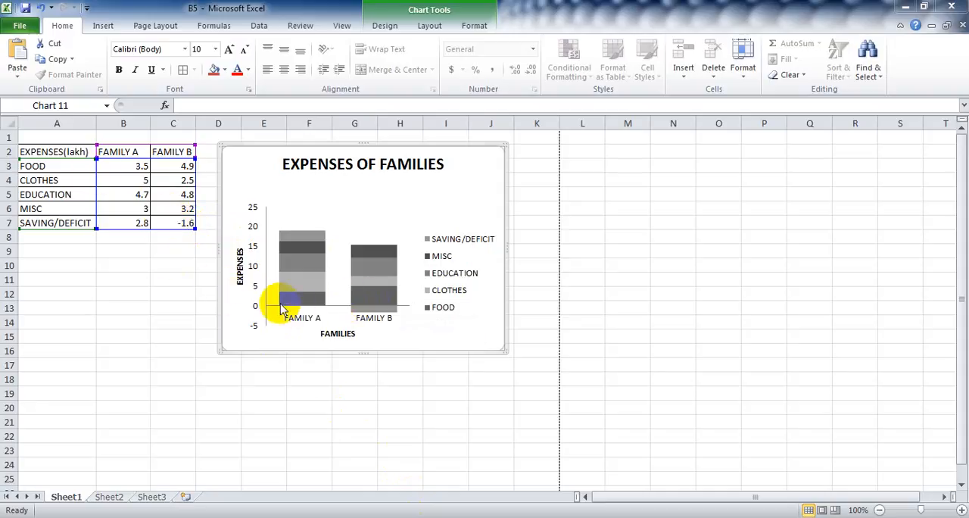
pyautogui.moveTo(462, 348)
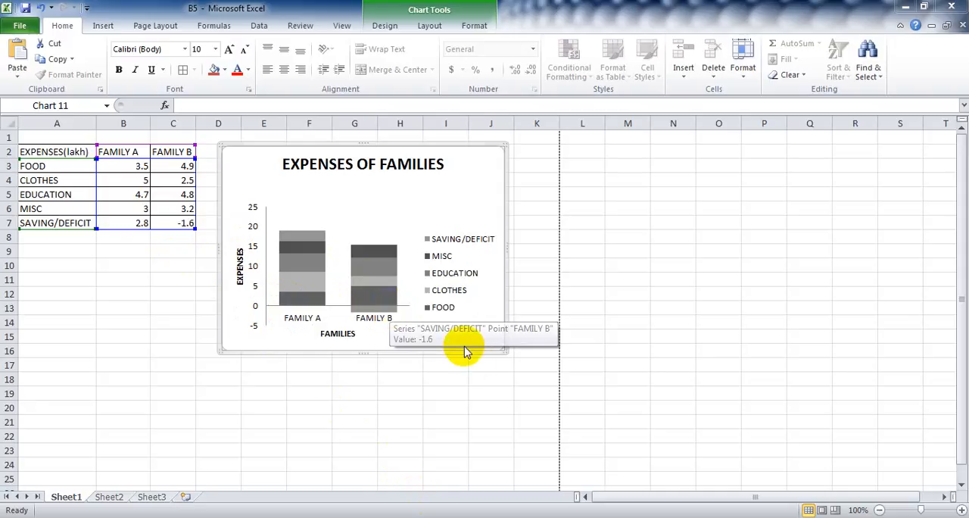
pyautogui.moveTo(477, 374)
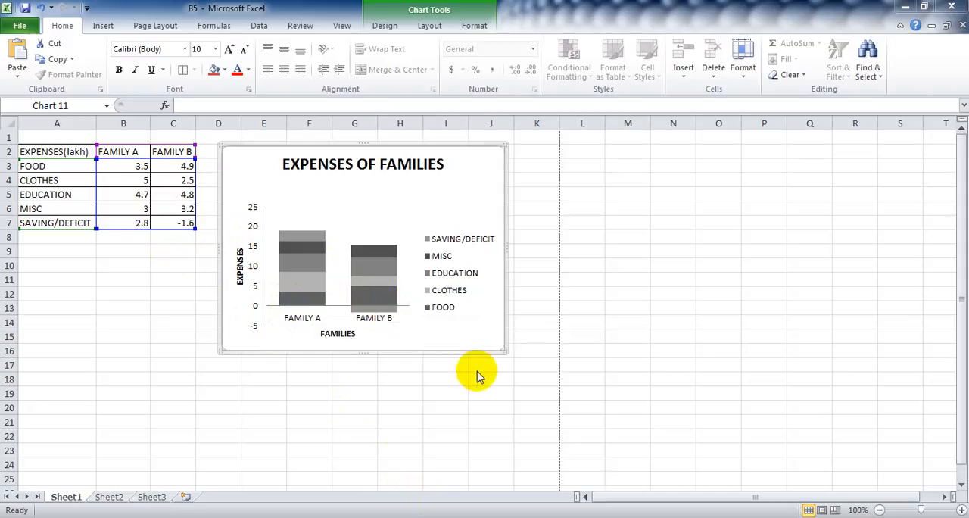